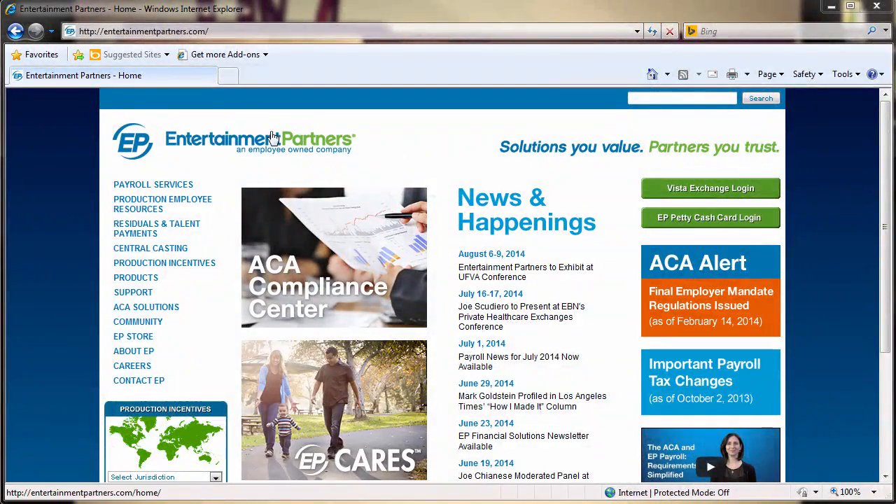
pyautogui.moveTo(149, 47)
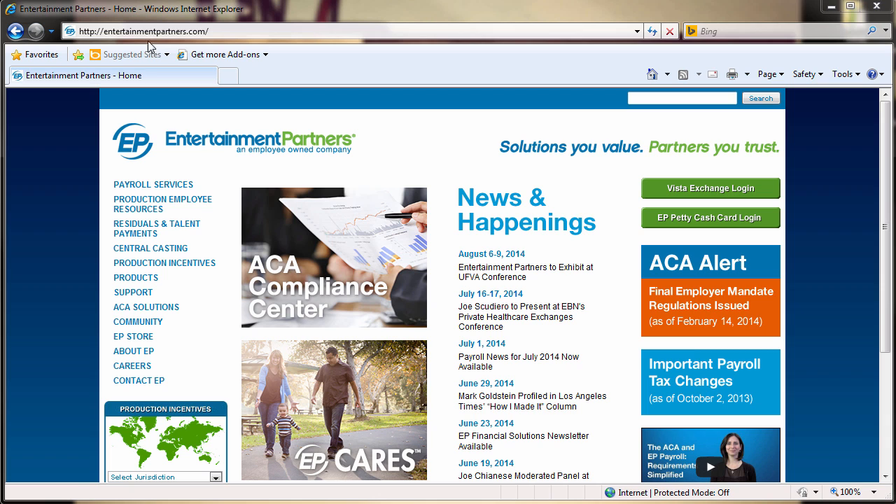
pyautogui.moveTo(136, 278)
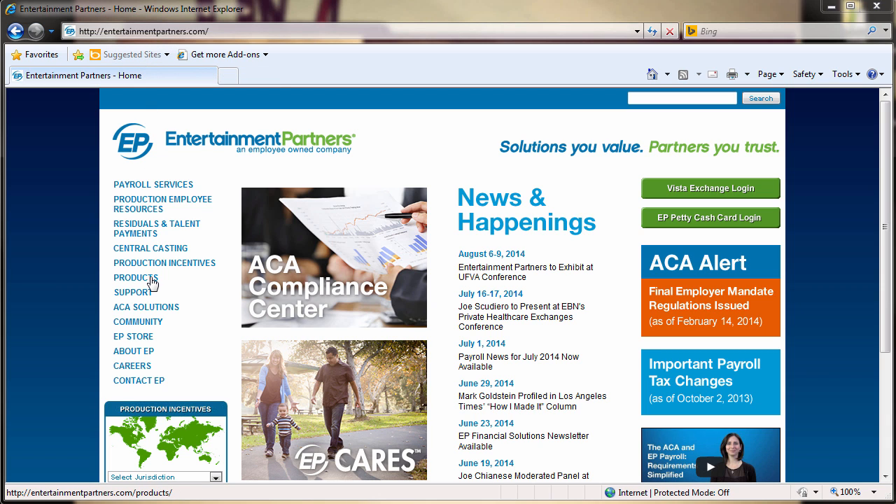
# Step: Navigate Products → Scheduling and scroll down to the Latest Versions download box
pyautogui.click(136, 278)
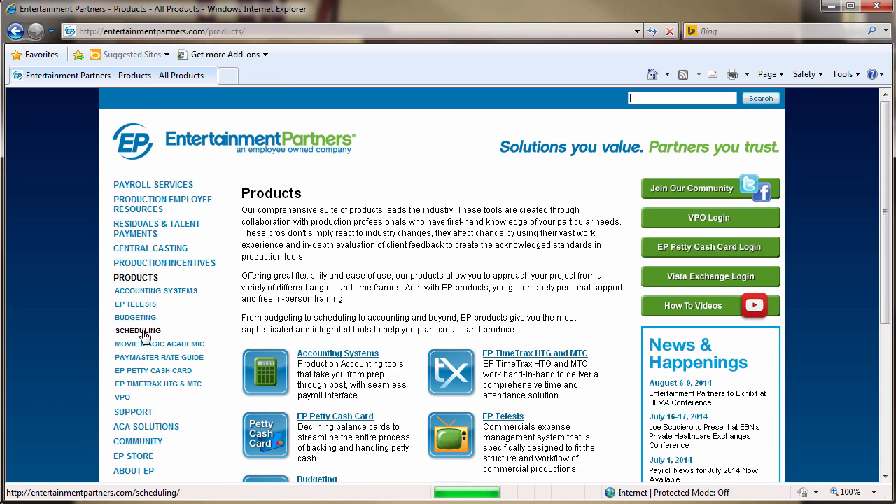
pyautogui.click(138, 330)
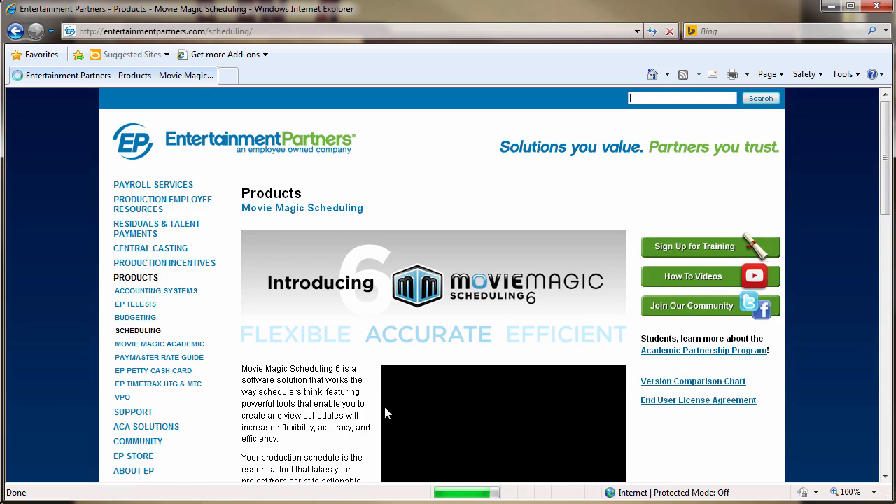
pyautogui.scroll(-3)
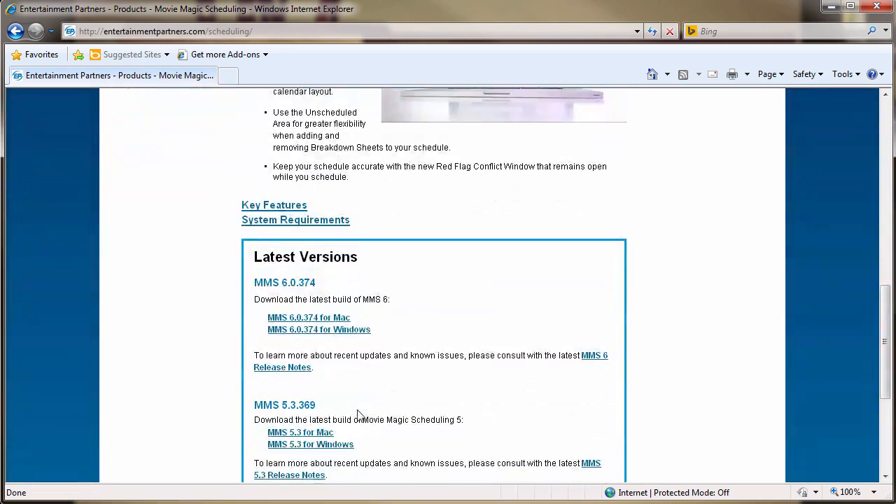
pyautogui.scroll(-3)
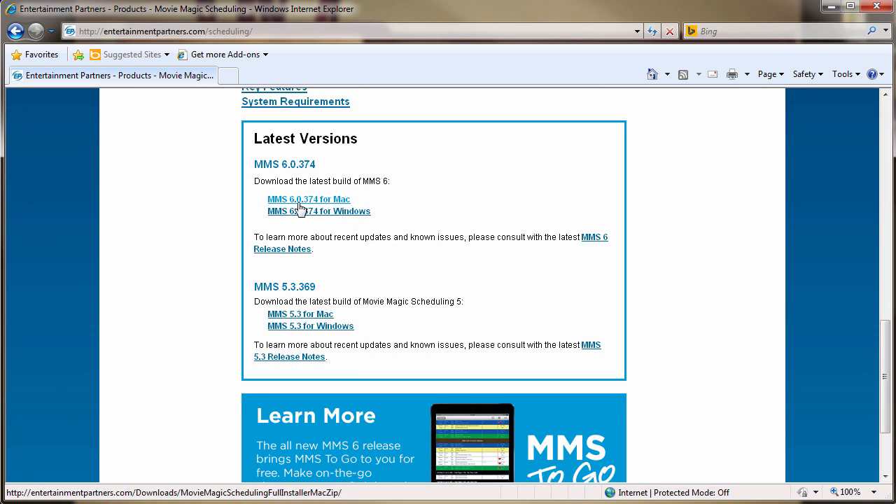
# Step: Save the MMS 6.0.374 for Windows zip into Downloads and open it
pyautogui.click(319, 211)
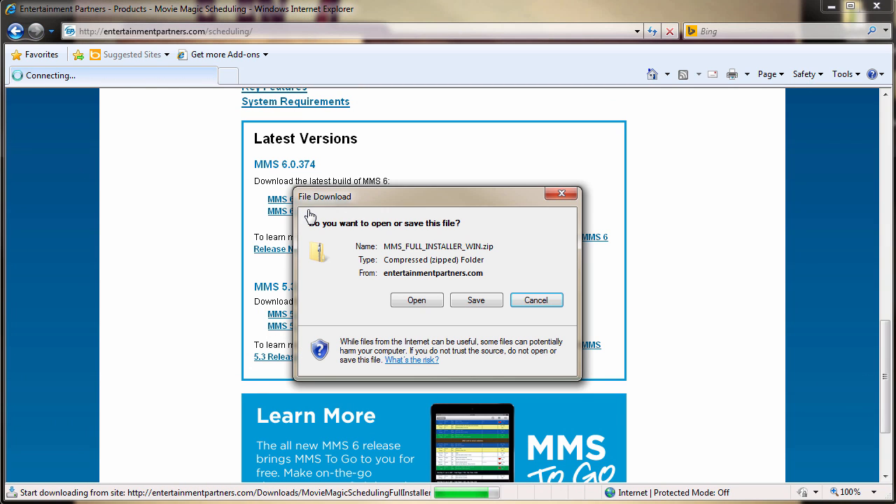
pyautogui.click(477, 300)
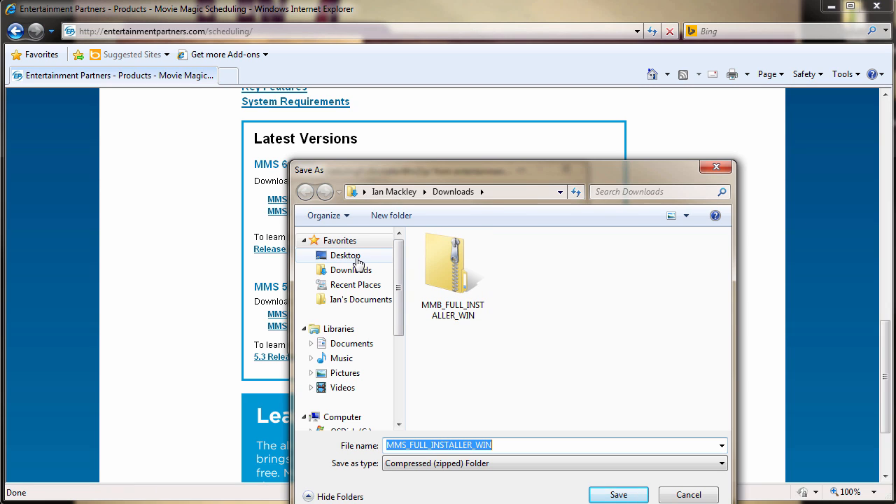
pyautogui.click(350, 270)
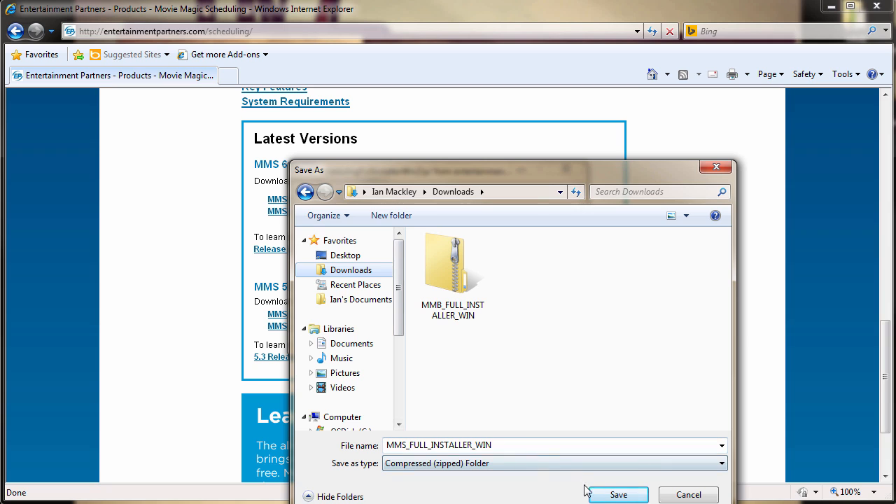
pyautogui.click(617, 494)
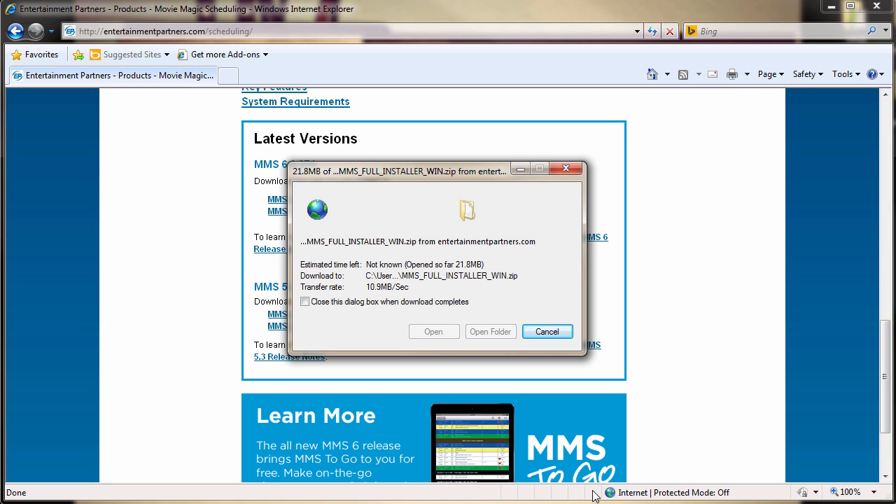
pyautogui.click(547, 331)
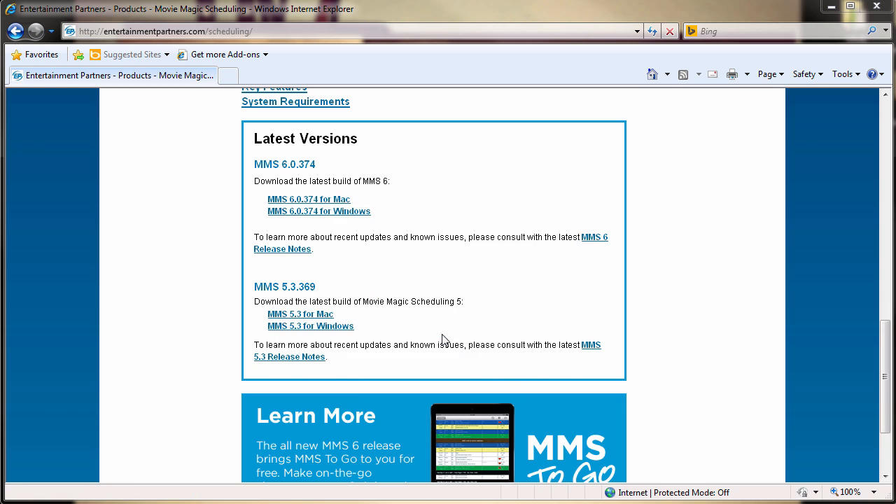
# Step: Launch the MMS_WIN_6.0.0374 application from the opened zip folder
pyautogui.click(319, 211)
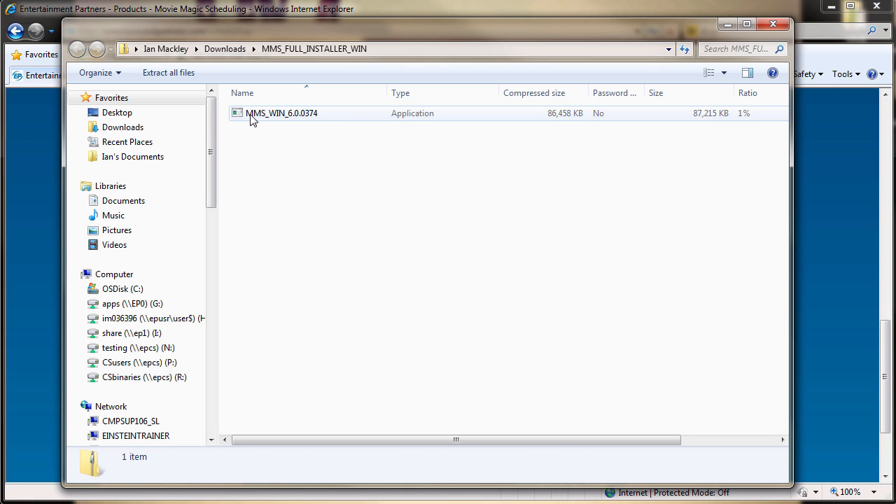
pyautogui.doubleClick(281, 113)
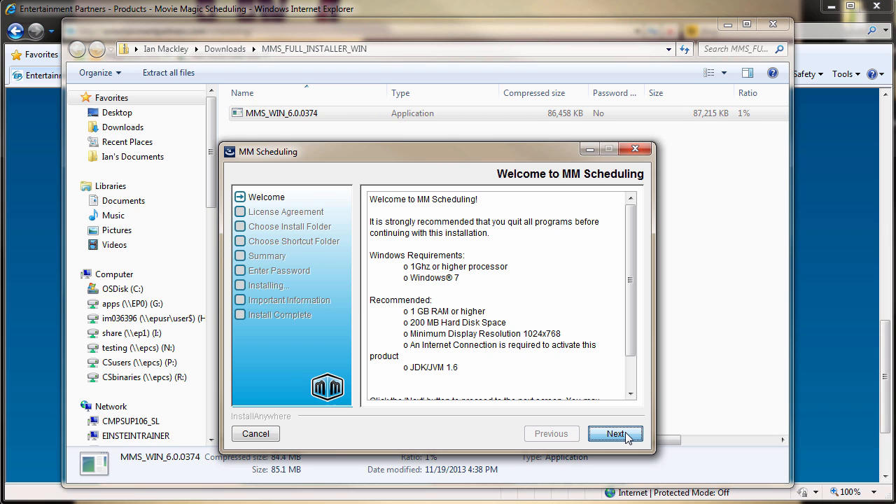
# Step: Pass the Welcome page, scroll the license, and accept the License Agreement terms
pyautogui.click(615, 434)
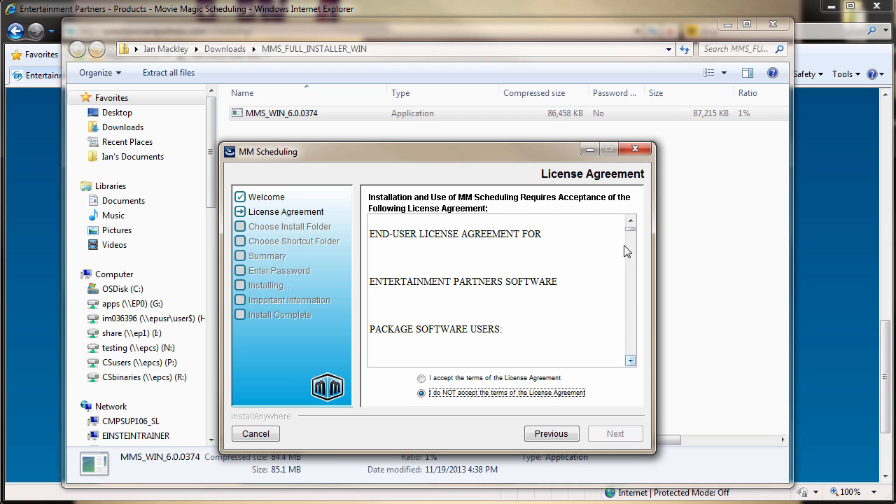
pyautogui.scroll(-3)
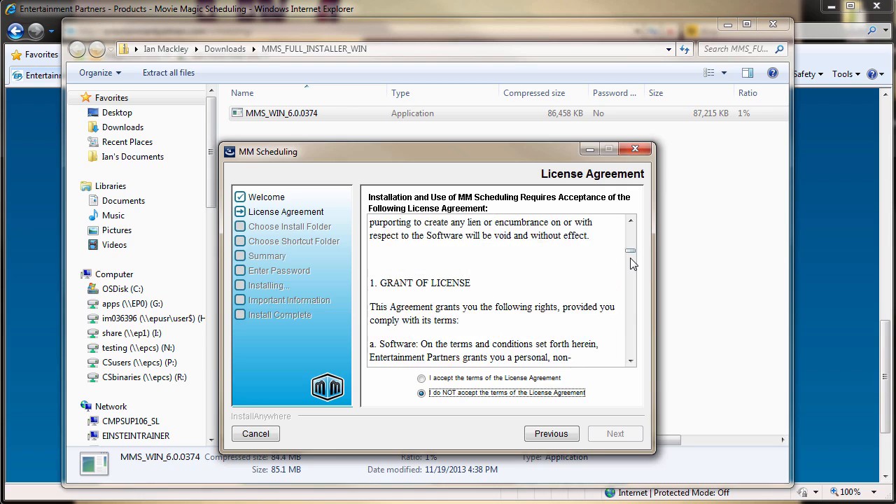
pyautogui.scroll(-3)
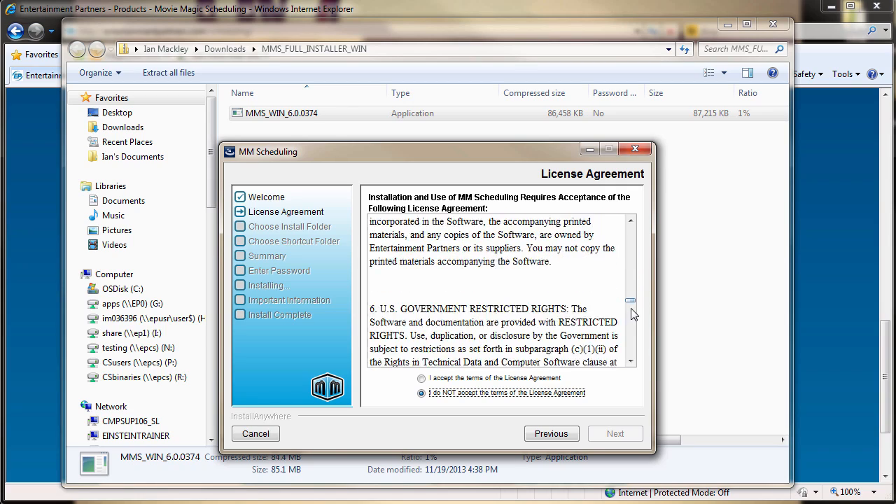
pyautogui.scroll(-3)
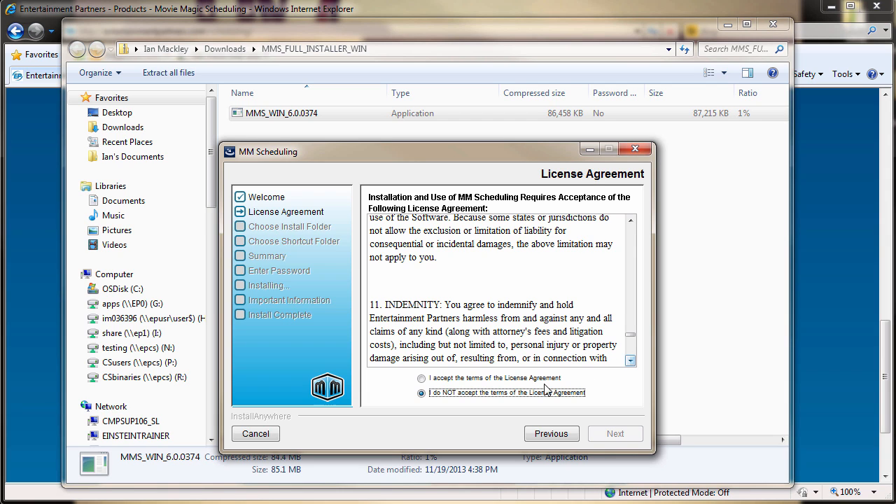
pyautogui.click(421, 378)
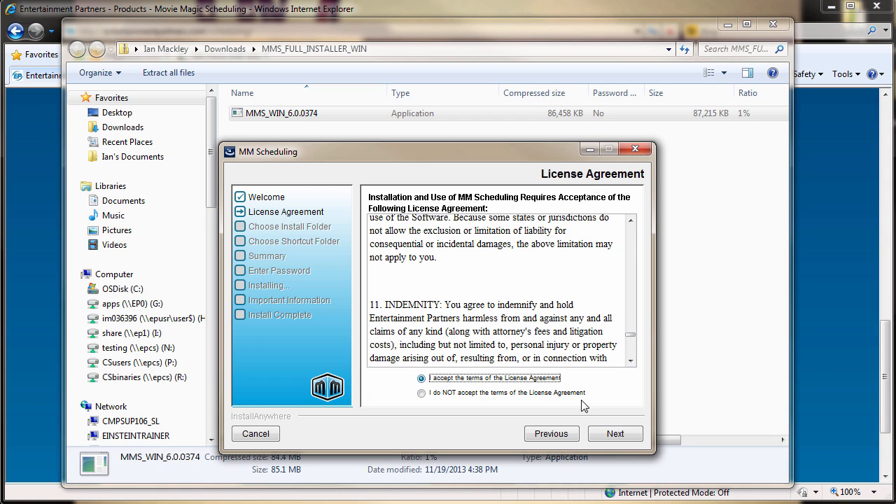
pyautogui.click(615, 433)
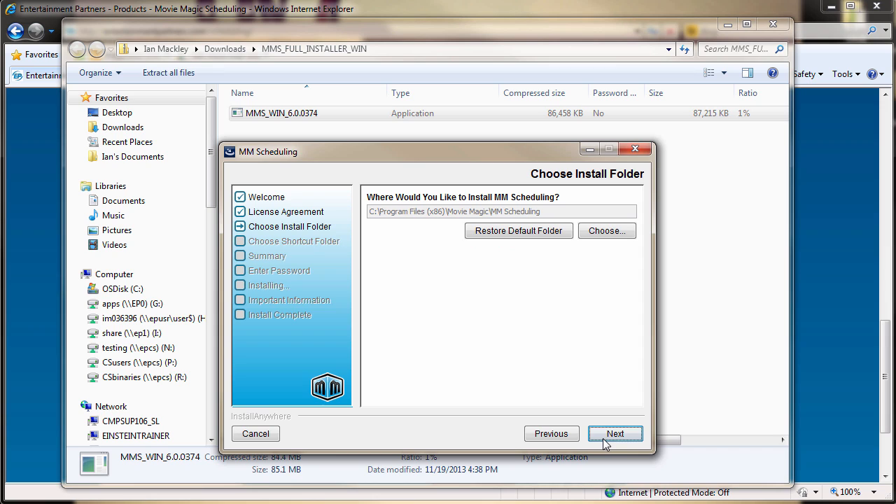
pyautogui.moveTo(500, 283)
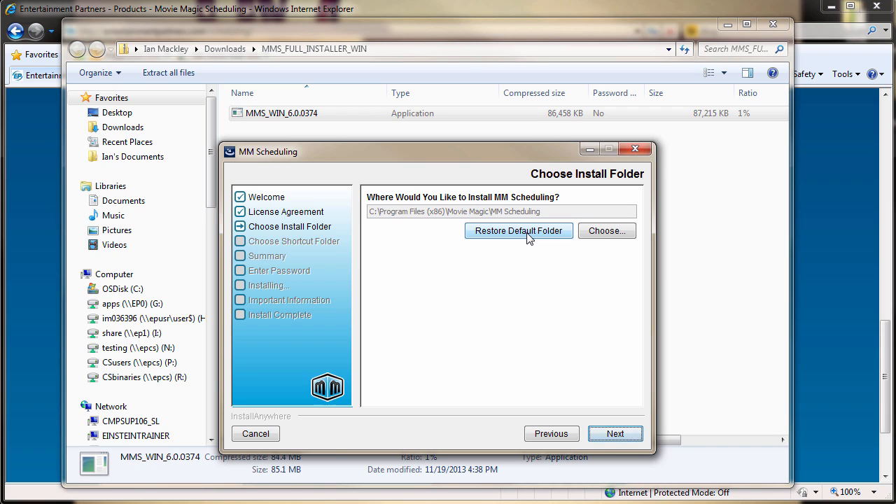
# Step: Keep the default C:\Program Files (x86)\Movie Magic\MM Scheduling install folder and continue
pyautogui.click(615, 434)
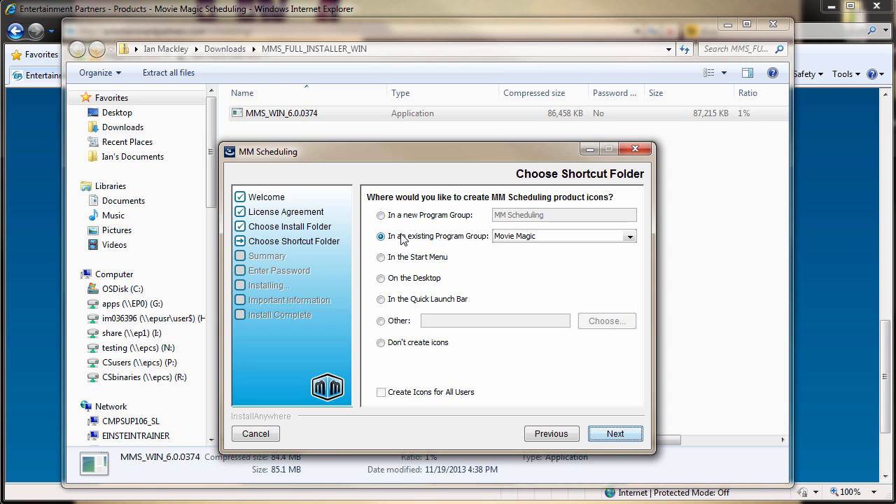
# Step: Keep shortcuts in the existing Movie Magic program group and install from the Summary
pyautogui.click(615, 433)
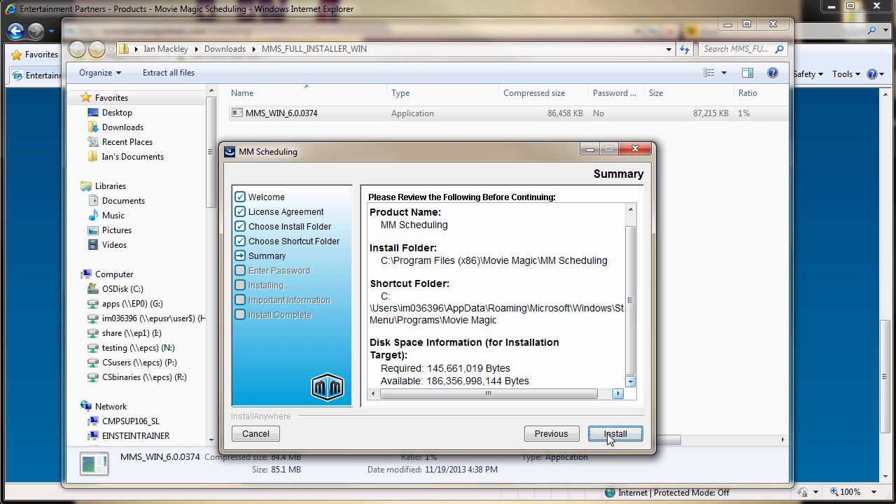
pyautogui.click(615, 434)
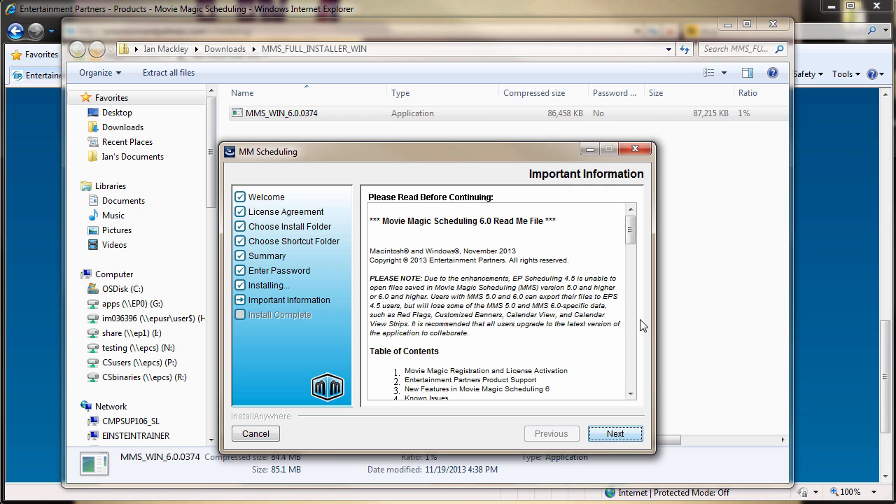
# Step: Scroll through the Important Information read-me for MMS 6.0 and continue to Install Complete
pyautogui.scroll(-3)
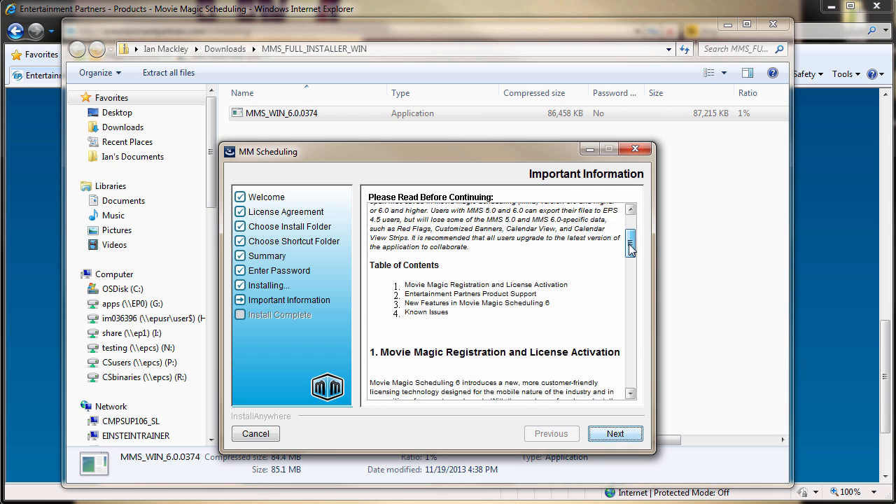
pyautogui.scroll(-3)
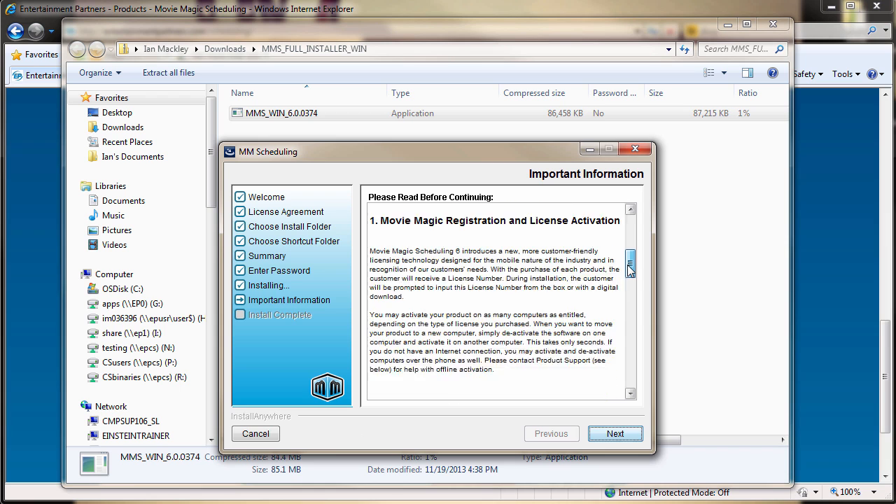
pyautogui.scroll(-3)
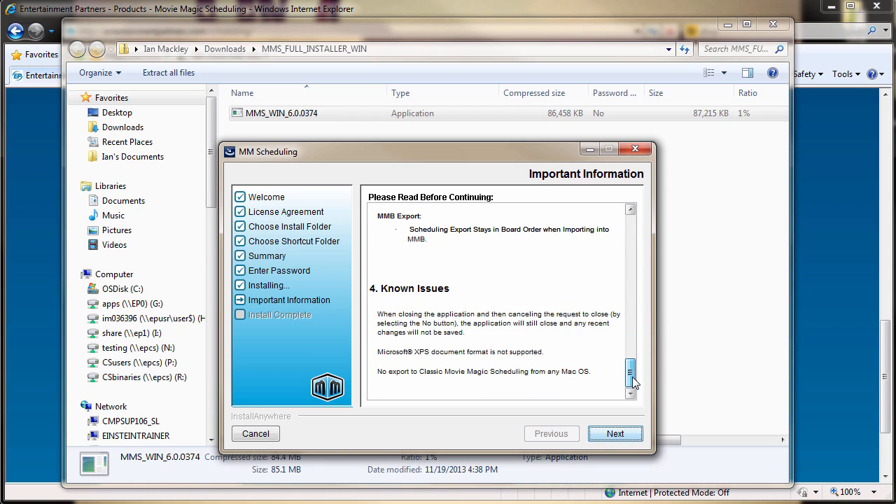
pyautogui.click(615, 433)
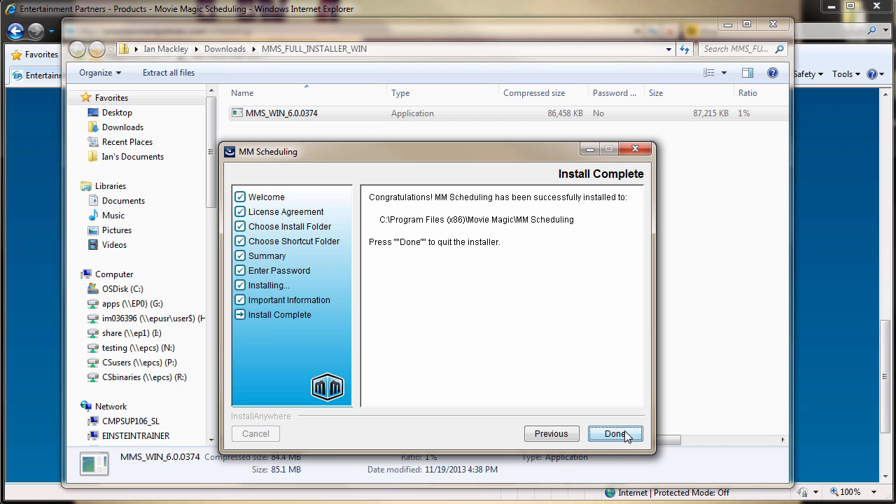
pyautogui.moveTo(628, 438)
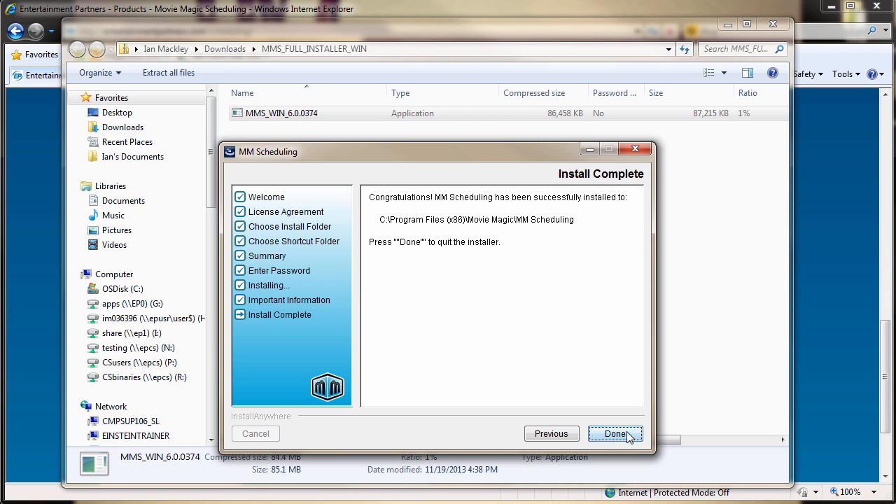
# Step: Quit the installer with Done and launch Movie Magic Scheduling
pyautogui.click(614, 434)
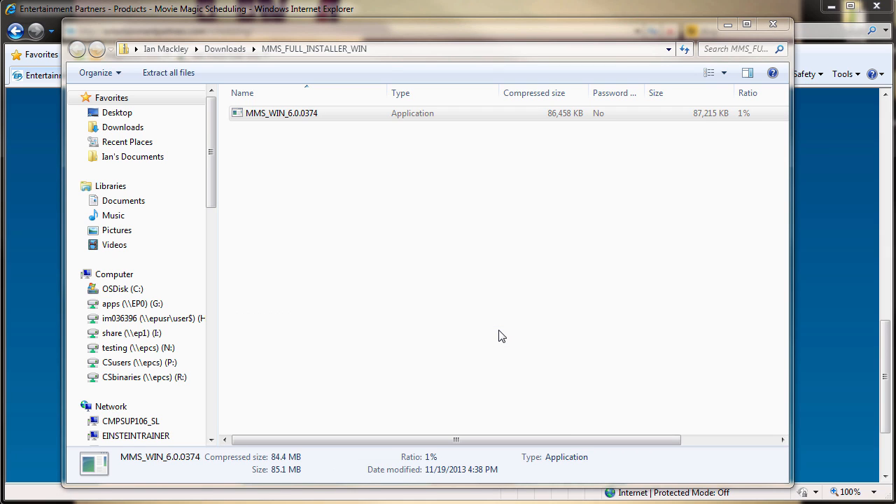
pyautogui.doubleClick(281, 113)
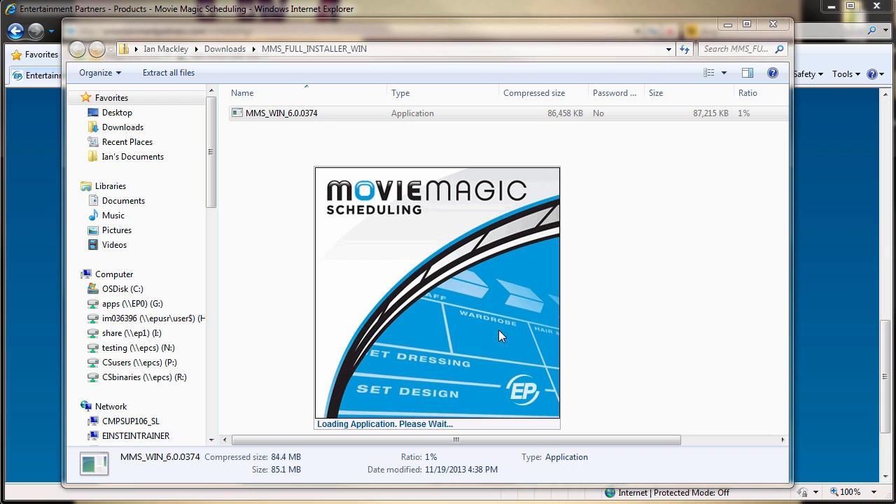